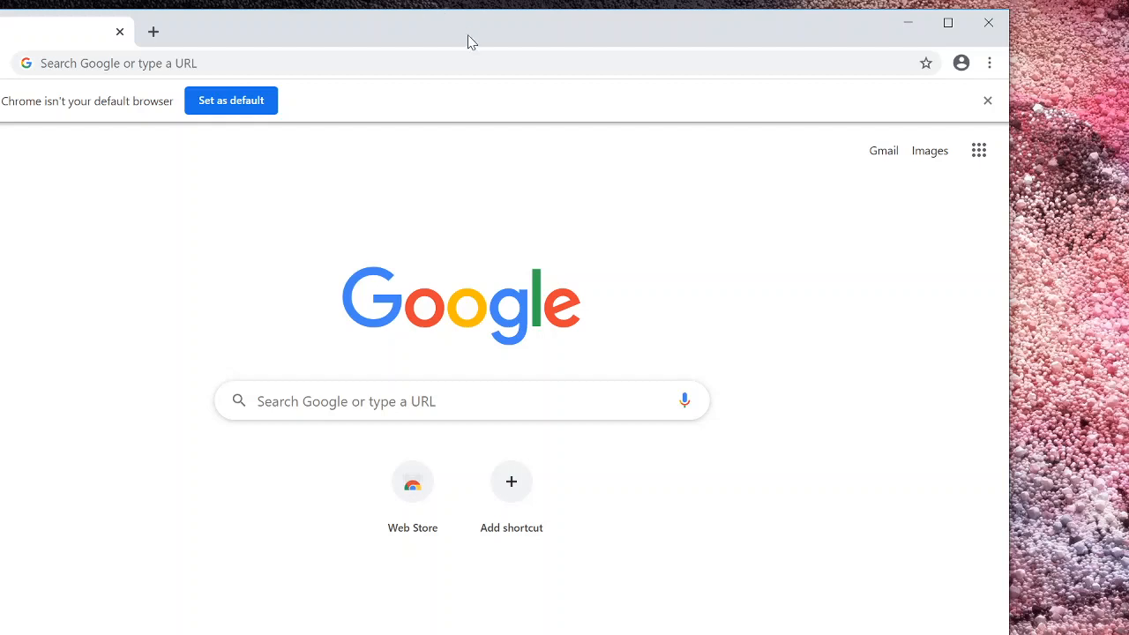
Search Google for 'ecosia' from the address bar
{"action": "type", "text": "ecosia"}
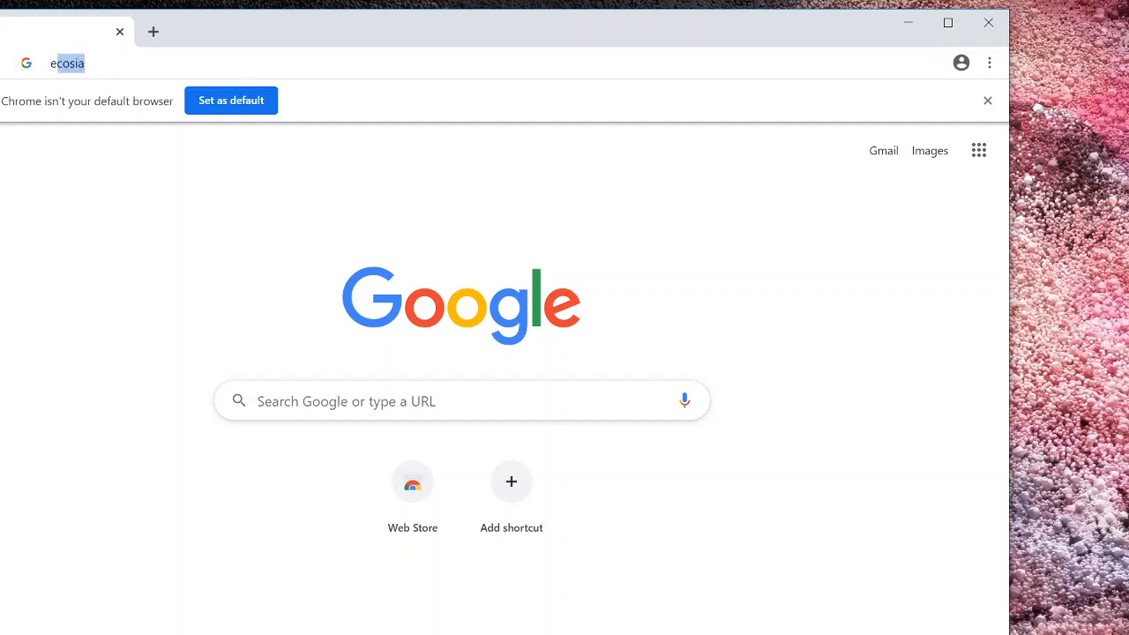
{"action": "left_click", "coordinate": [67, 63]}
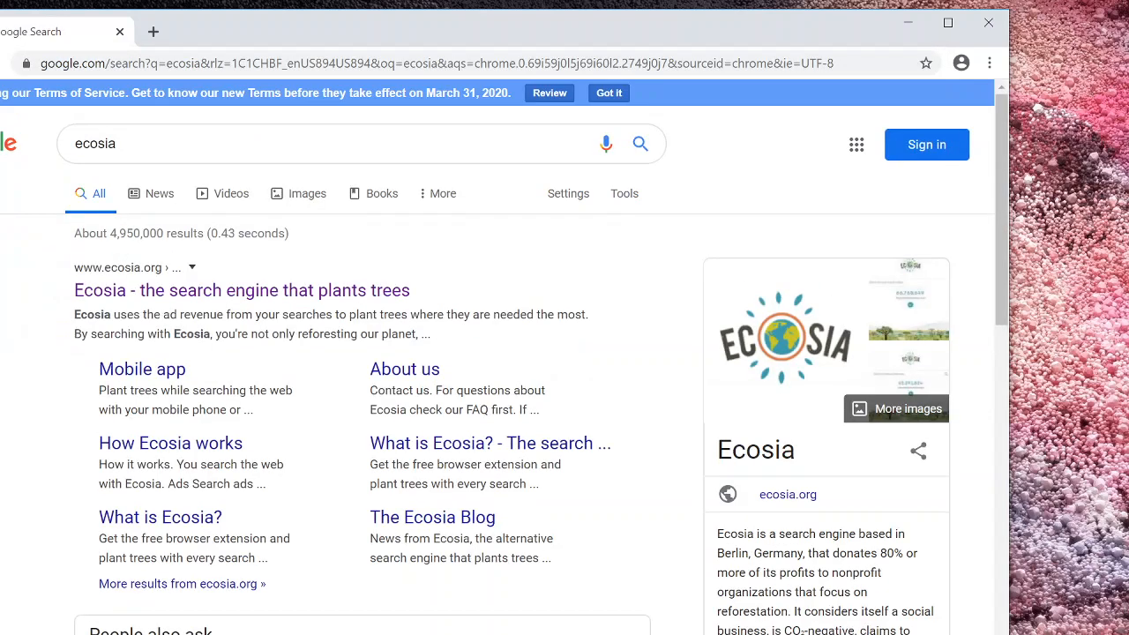
{"action": "mouse_move", "coordinate": [317, 299]}
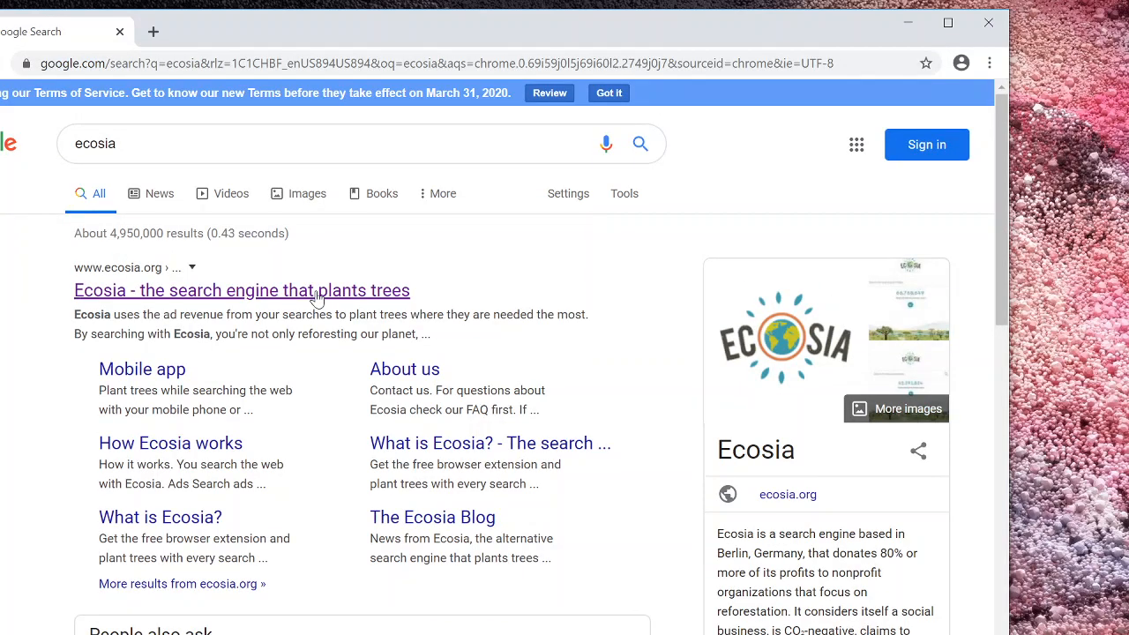
Open the Ecosia site from the results, then its Chrome Web Store extension page
{"action": "left_click", "coordinate": [242, 290]}
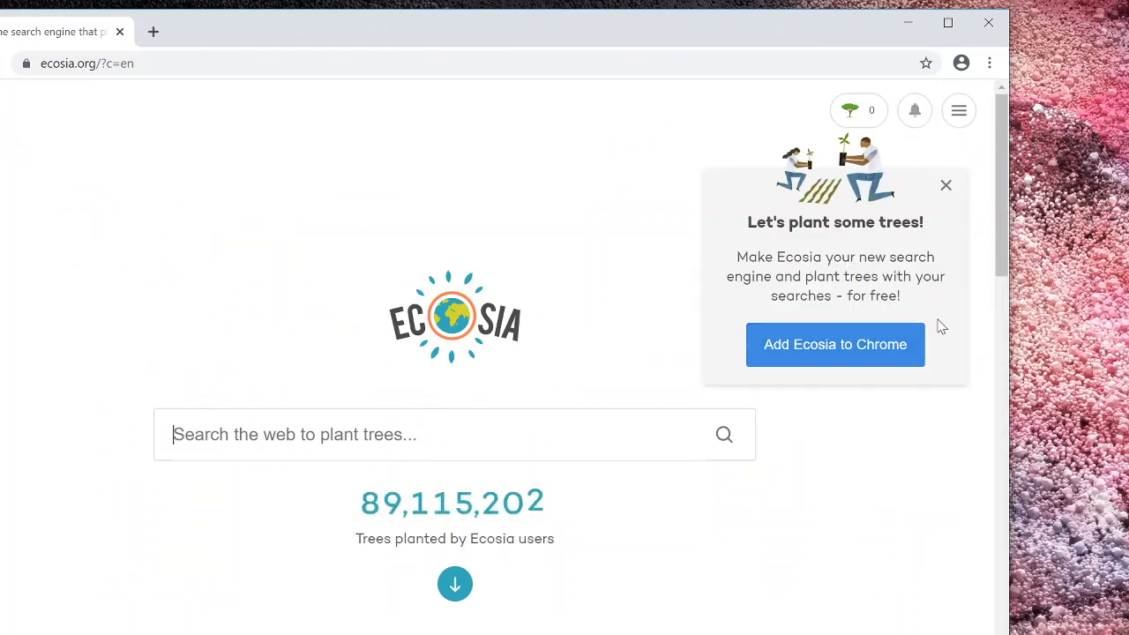
{"action": "mouse_move", "coordinate": [798, 370]}
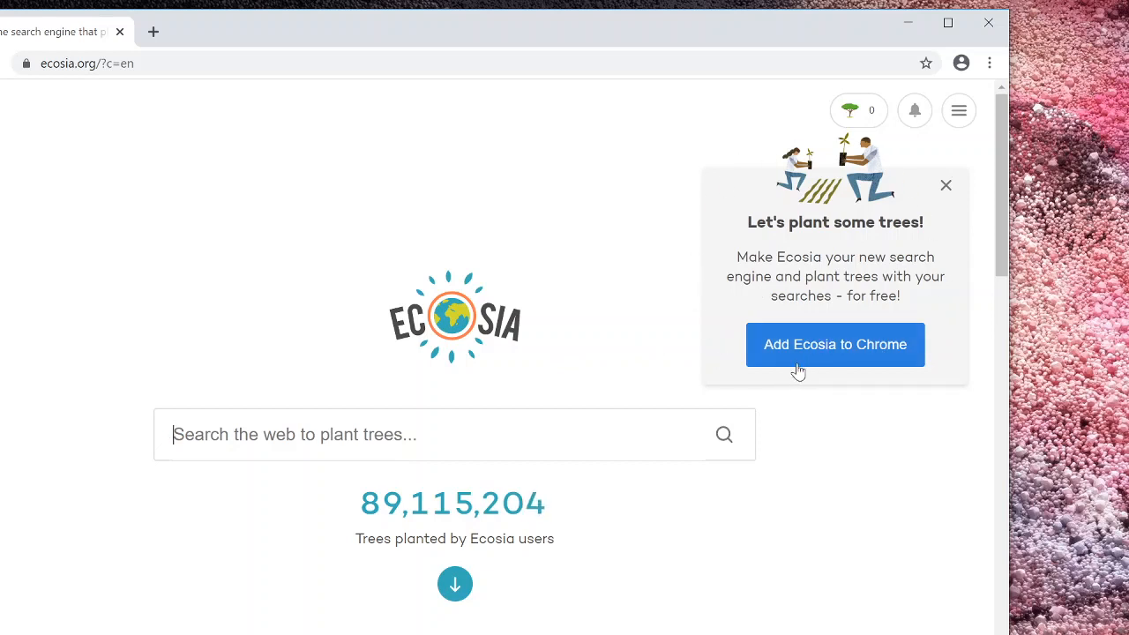
{"action": "mouse_move", "coordinate": [851, 354]}
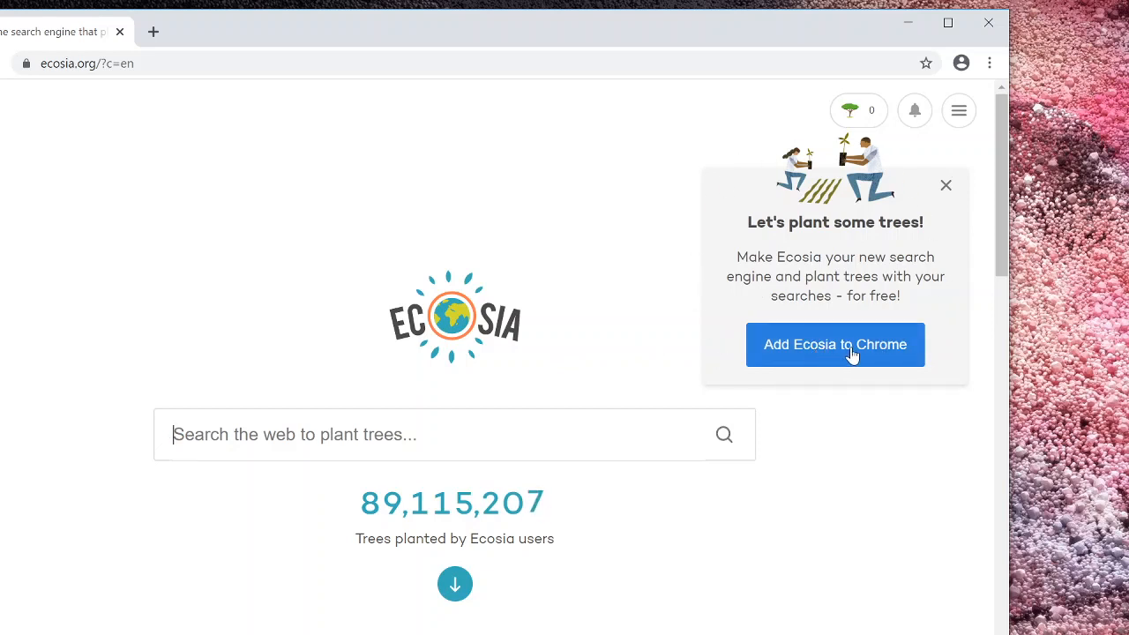
{"action": "left_click", "coordinate": [835, 344]}
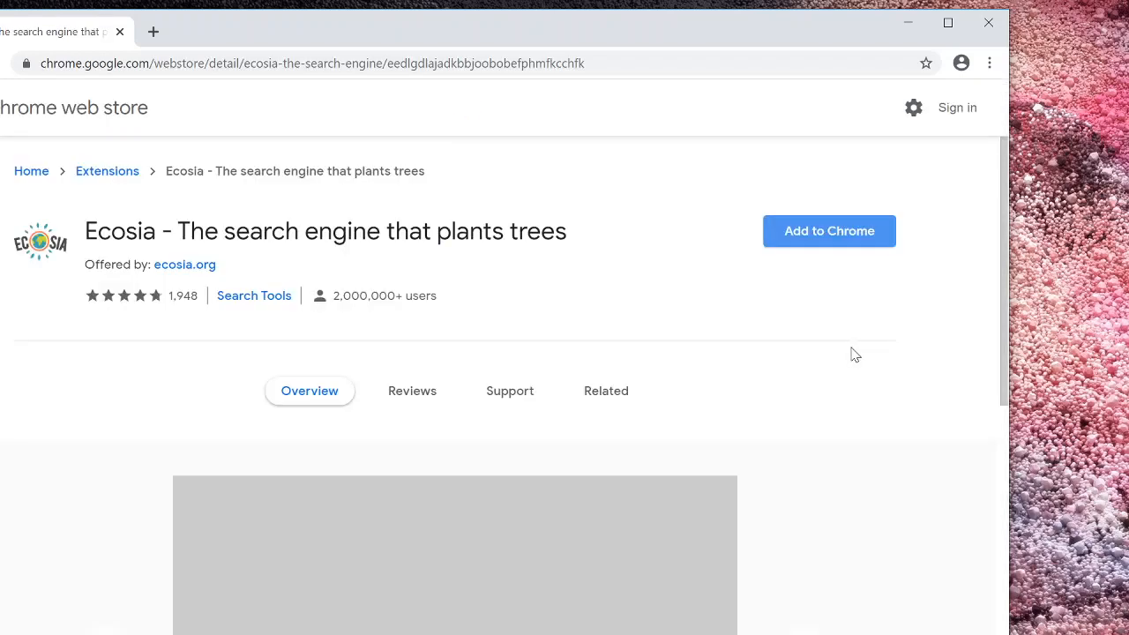
Add the Ecosia extension to Chrome and confirm the installation
{"action": "left_click", "coordinate": [828, 230]}
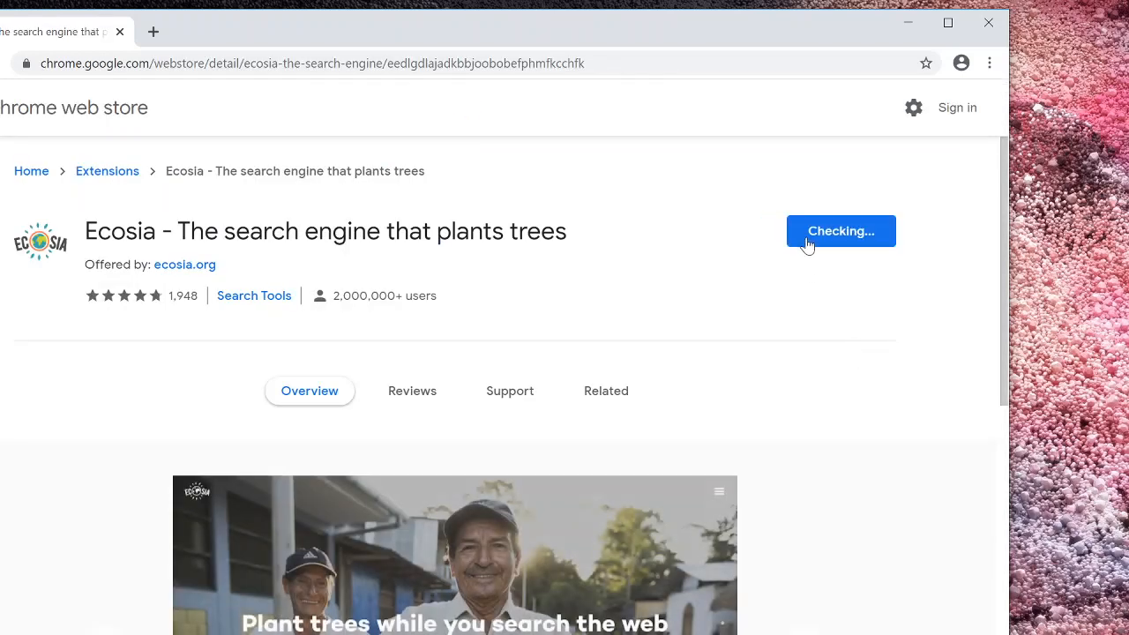
{"action": "left_click", "coordinate": [840, 231]}
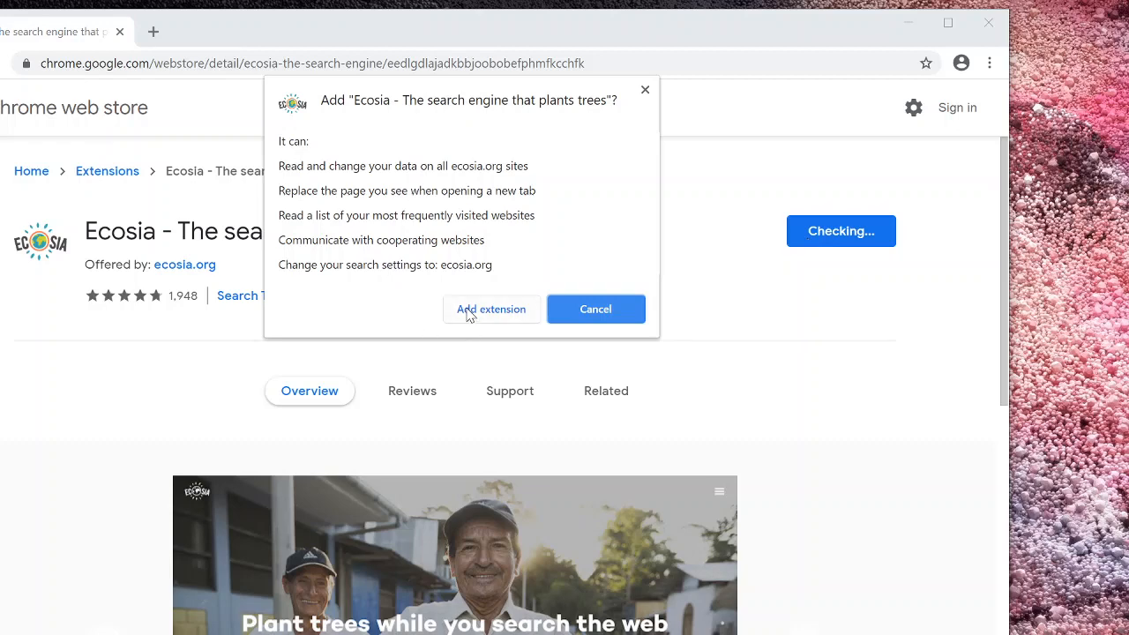
{"action": "left_click", "coordinate": [491, 309]}
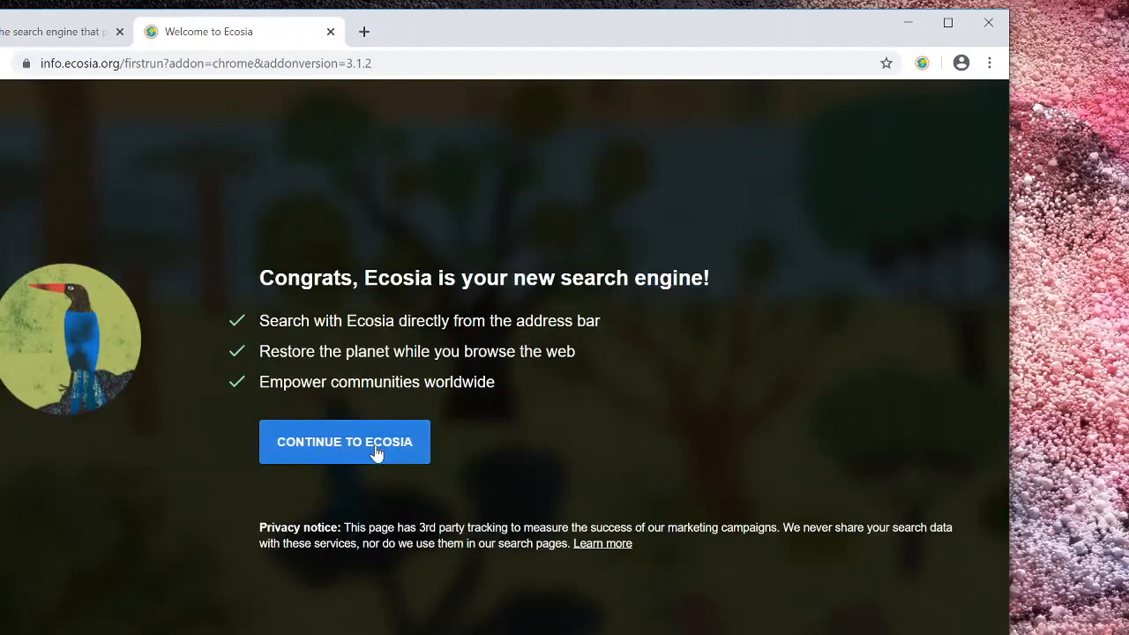
Continue past the Ecosia welcome page to the Ecosia search page
{"action": "left_click", "coordinate": [344, 442]}
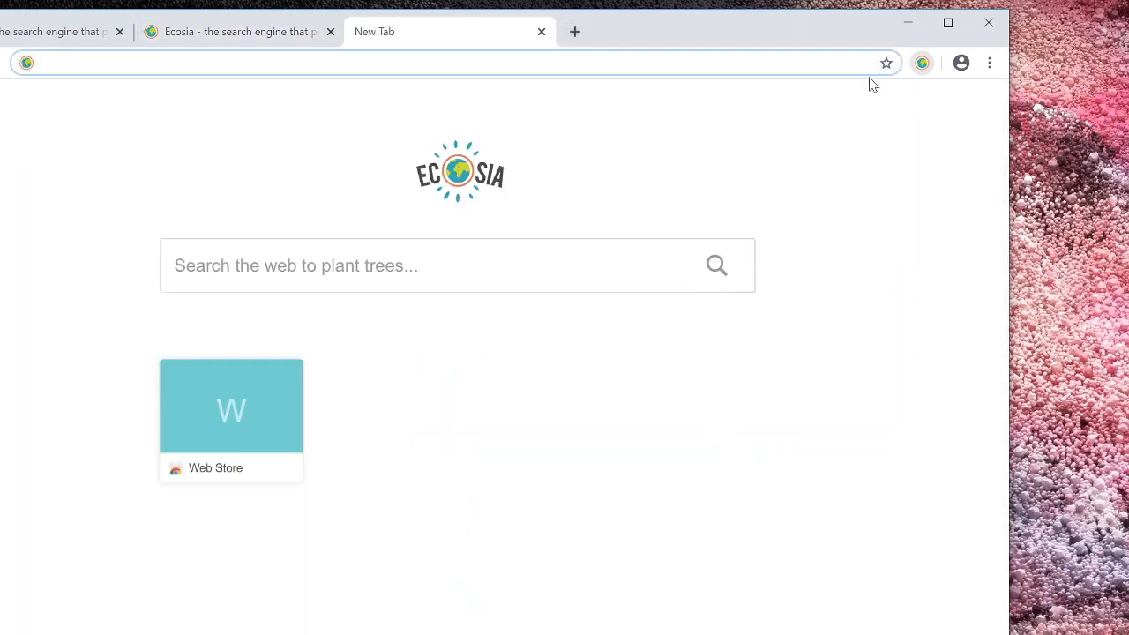
Search for 'glass' from the address bar and keep Ecosia's search-engine change
{"action": "type", "text": "gl"}
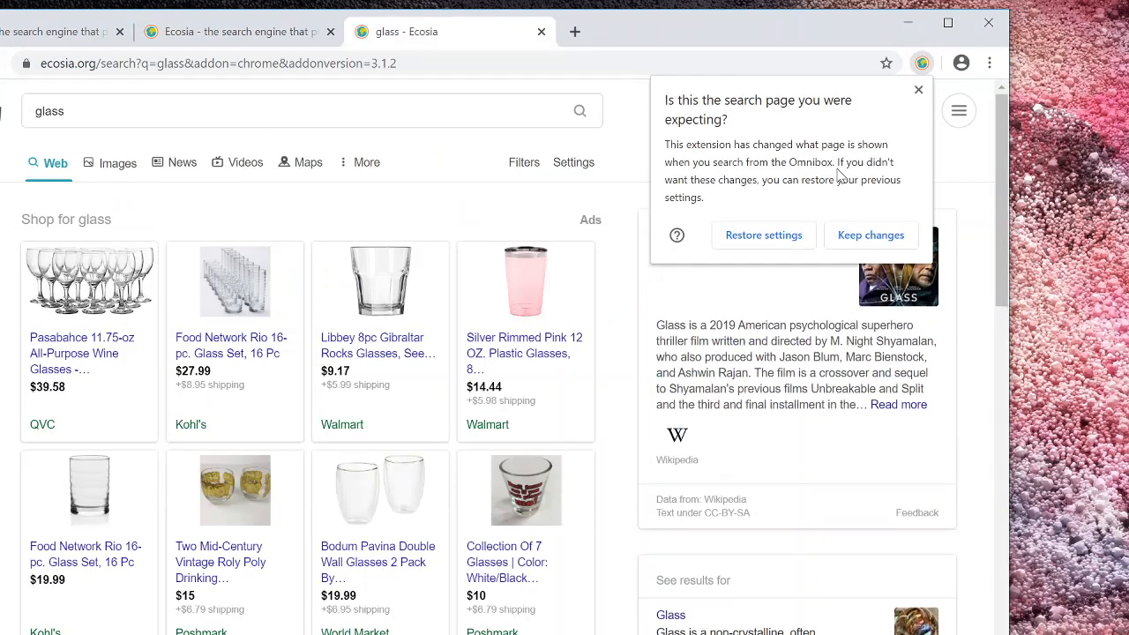
{"action": "mouse_move", "coordinate": [879, 234]}
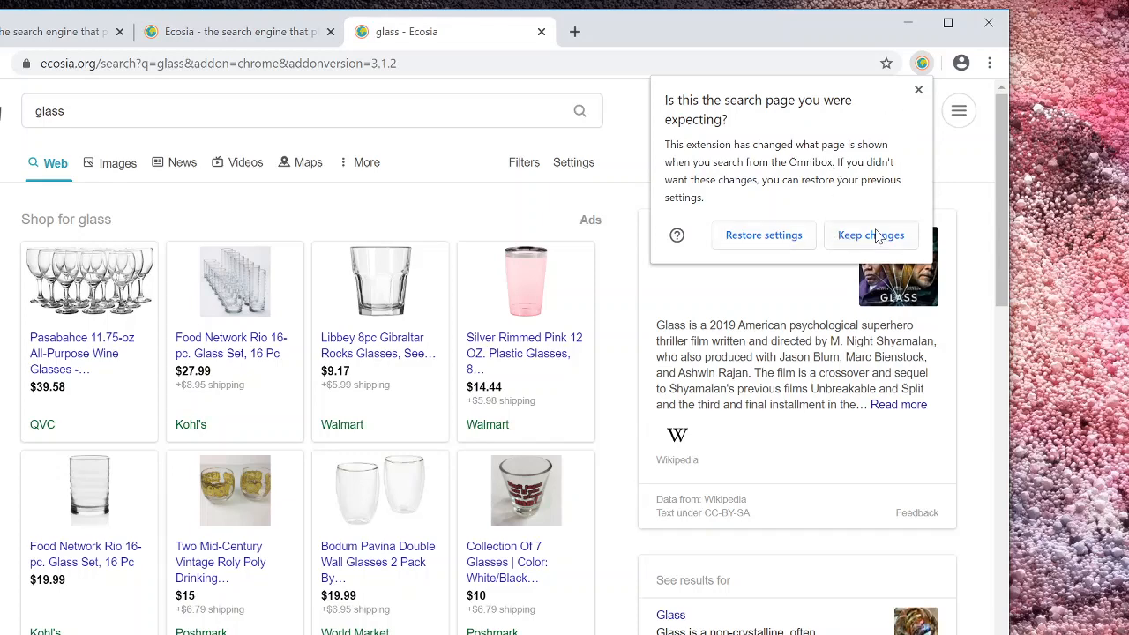
{"action": "left_click", "coordinate": [871, 235]}
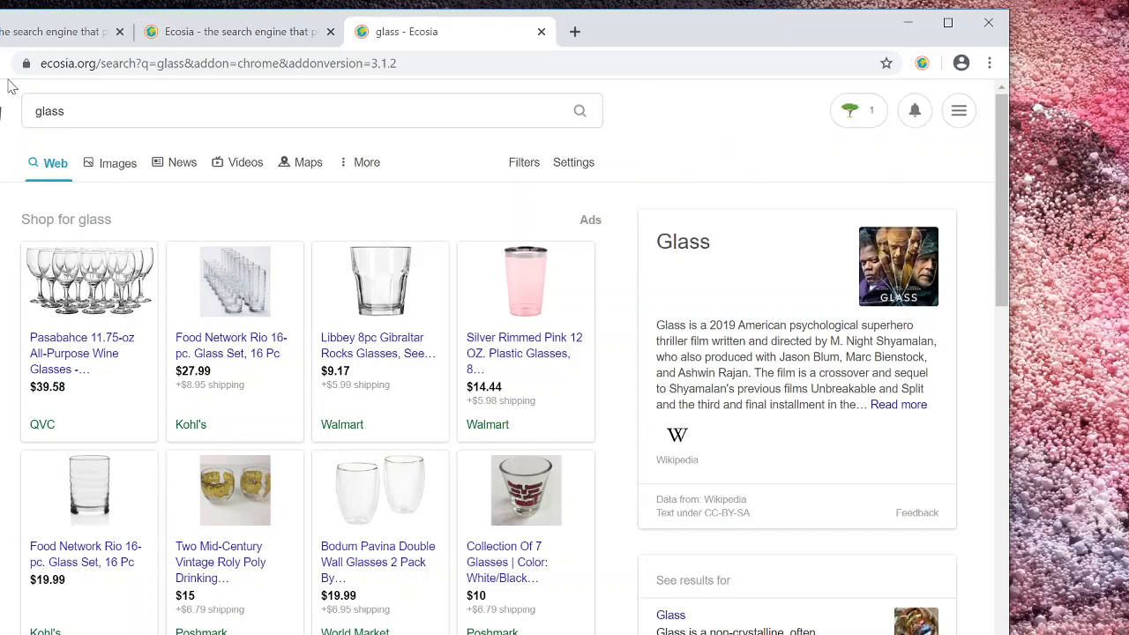
{"action": "mouse_move", "coordinate": [546, 243]}
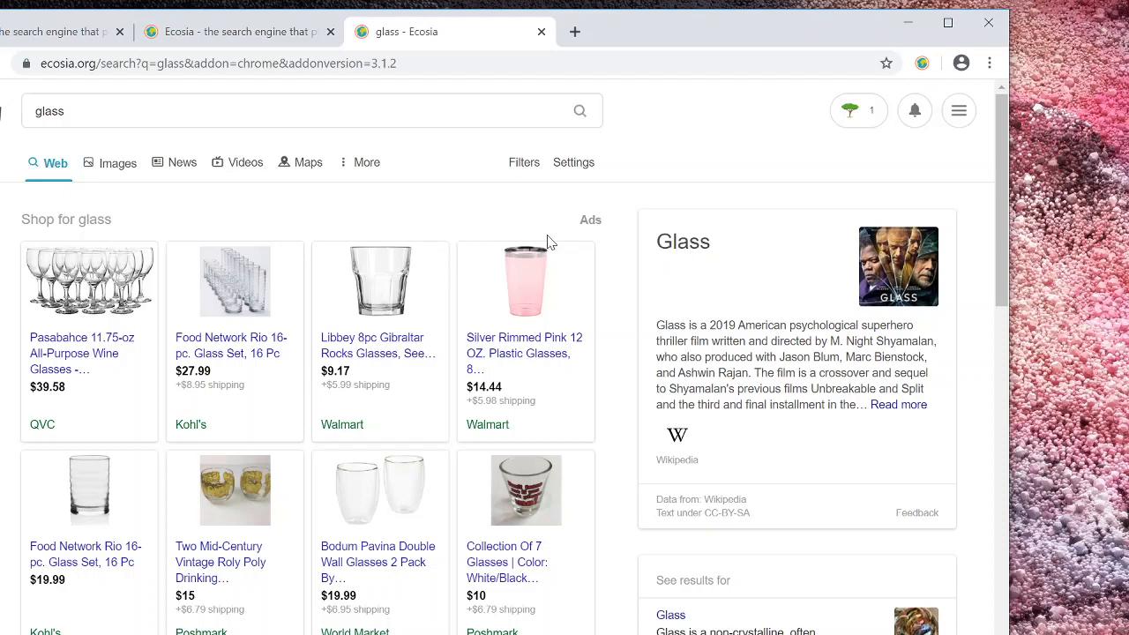
{"action": "mouse_move", "coordinate": [913, 136]}
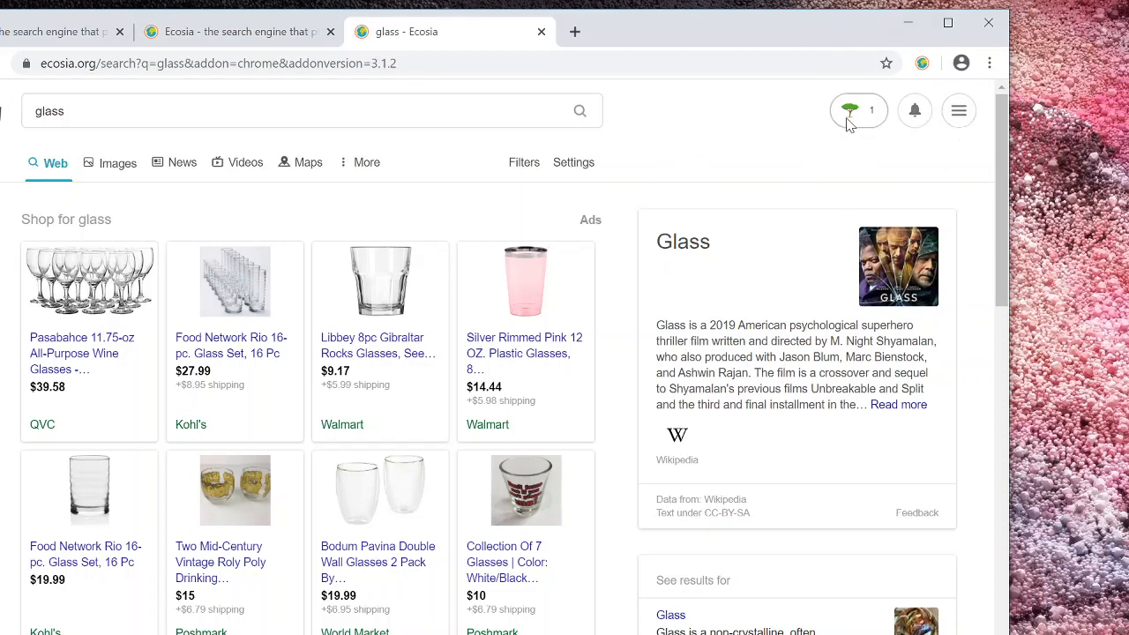
{"action": "left_click", "coordinate": [856, 110]}
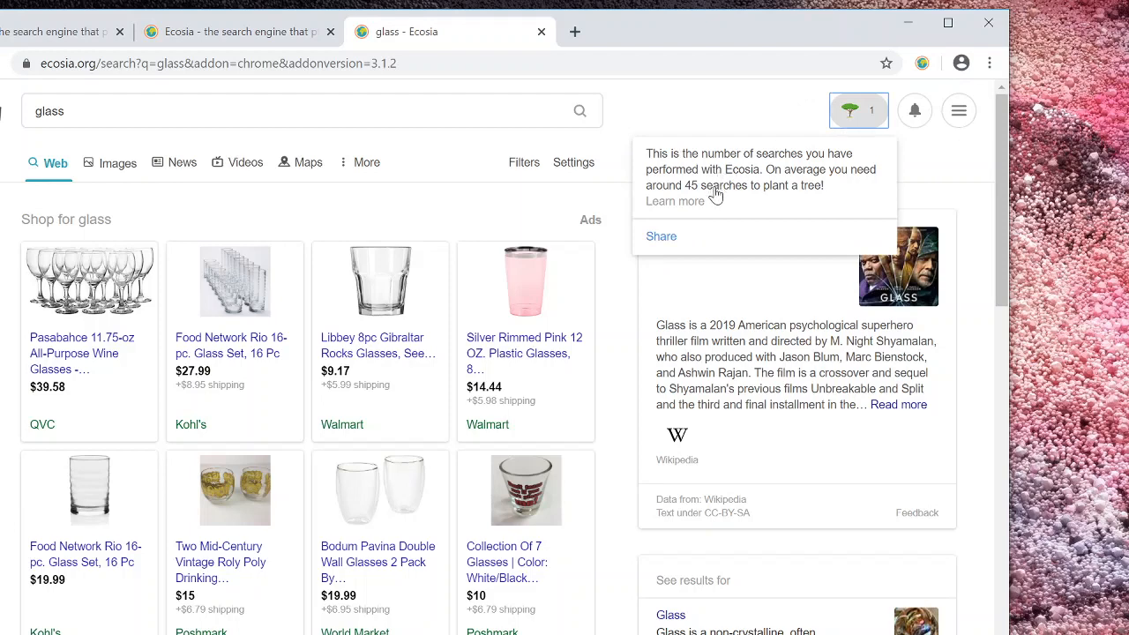
{"action": "mouse_move", "coordinate": [732, 119]}
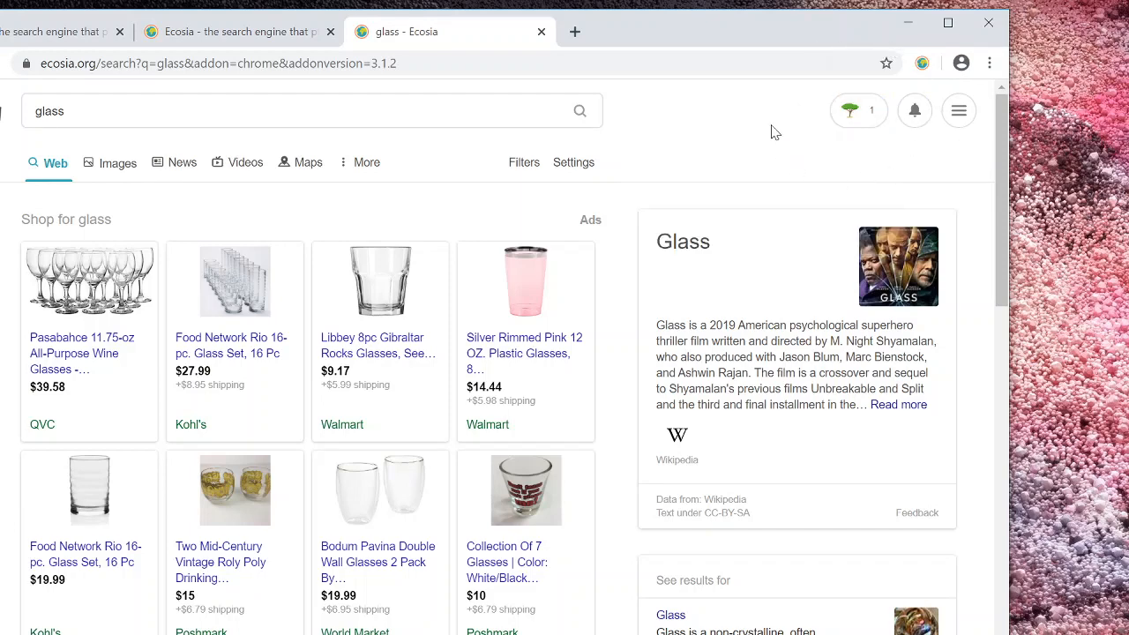
{"action": "mouse_move", "coordinate": [850, 48]}
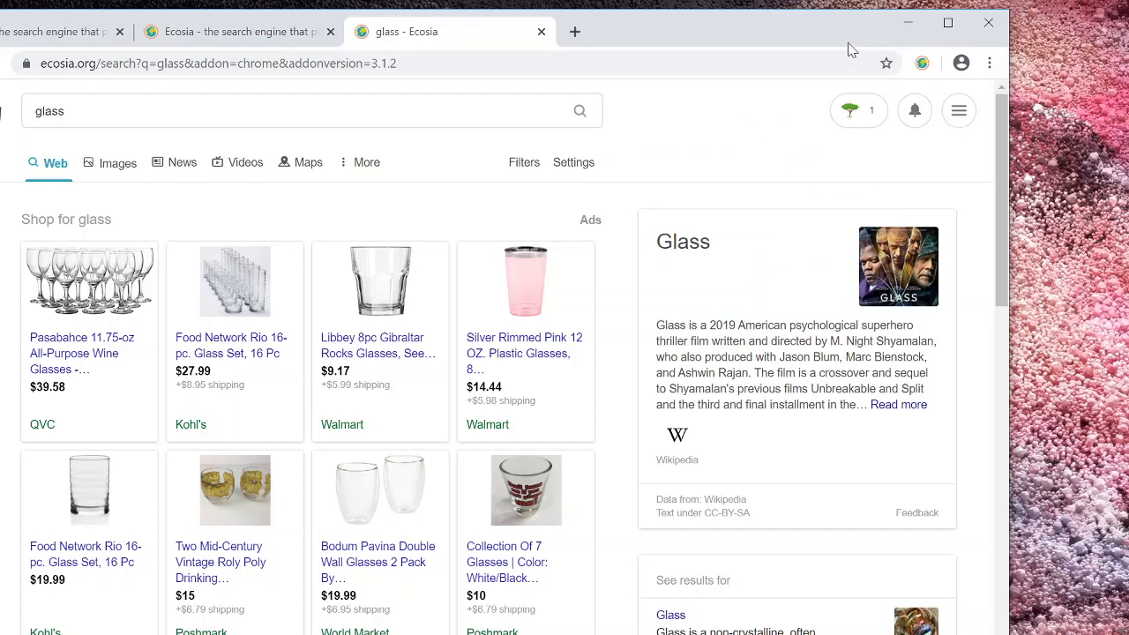
{"action": "mouse_move", "coordinate": [776, 104]}
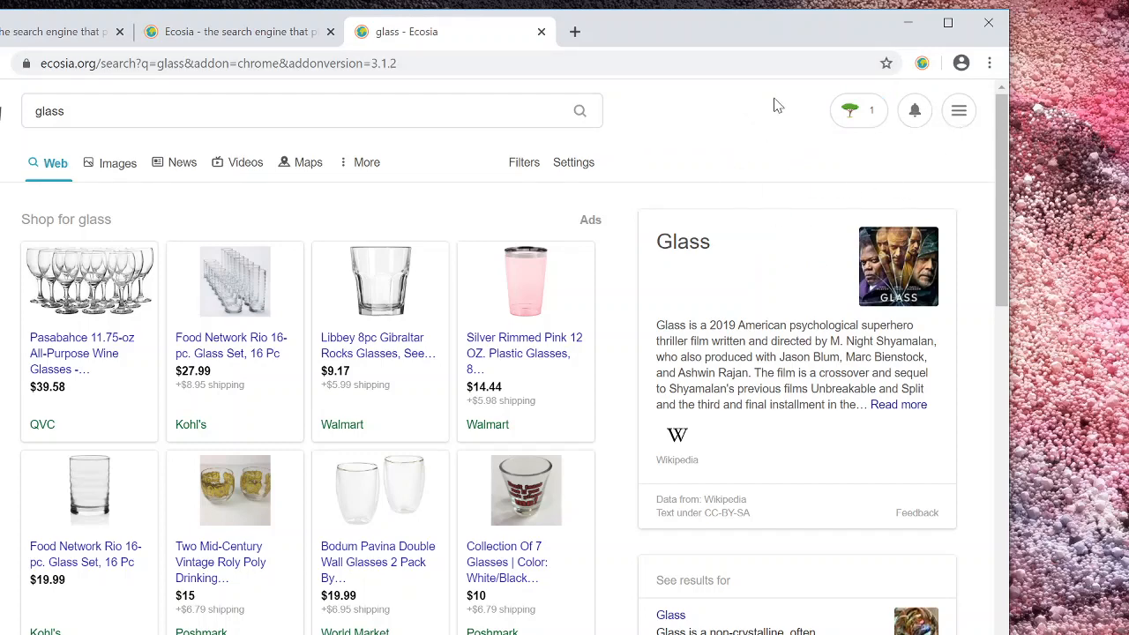